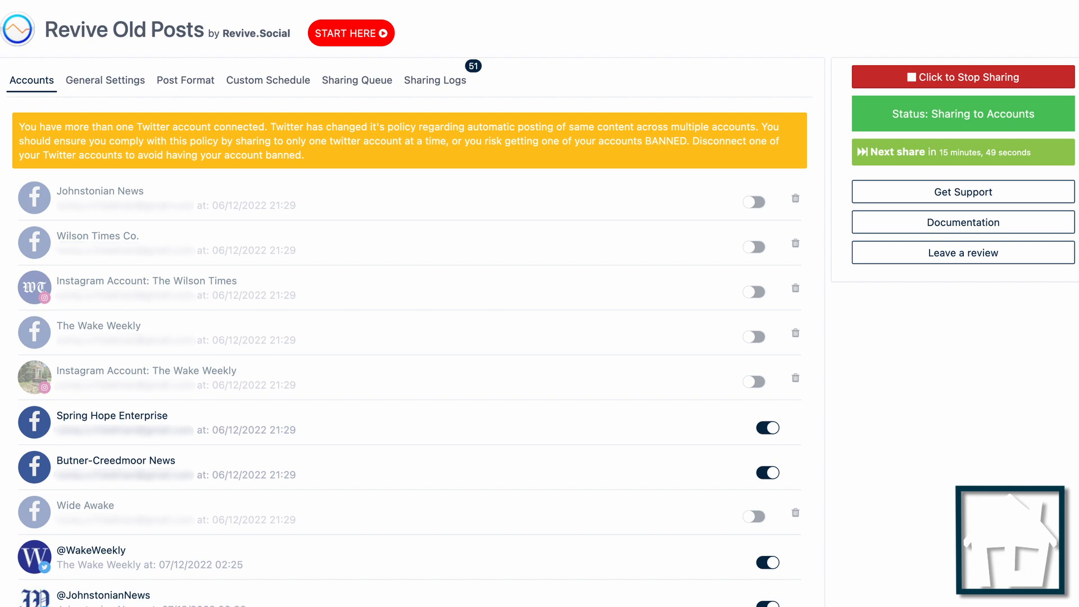
View the General Settings: post age limits, one post per share, post types, instant sharing
left_click(106, 80)
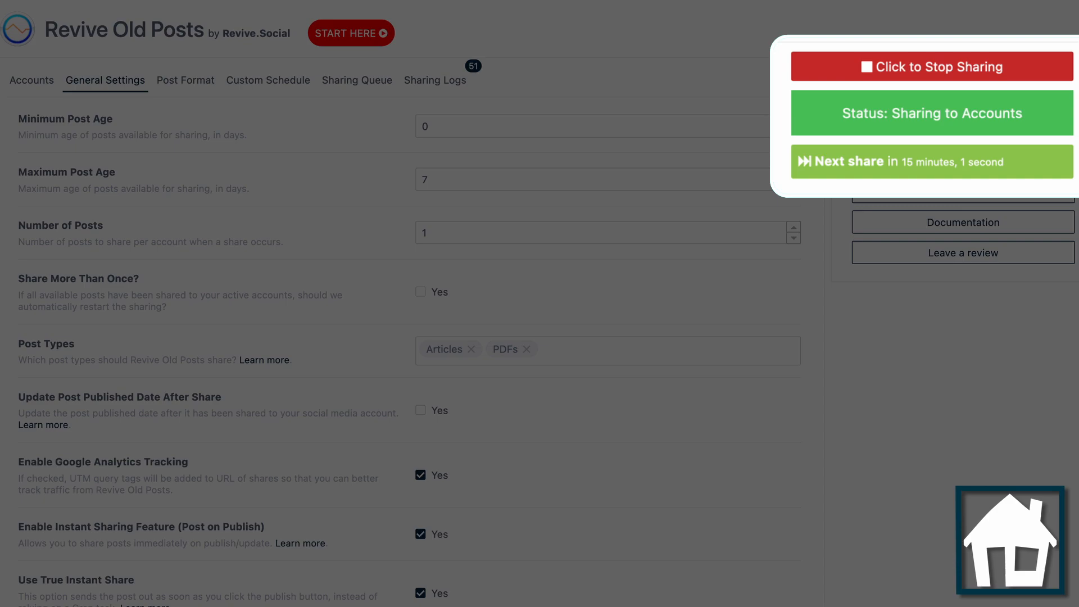
left_click(267, 80)
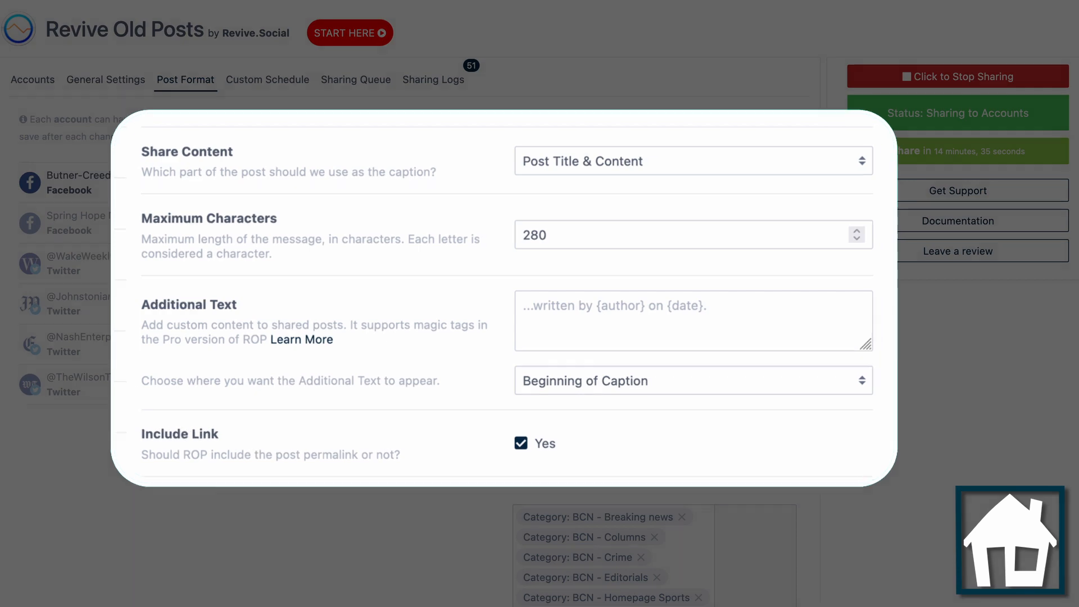
scroll("down", 3)
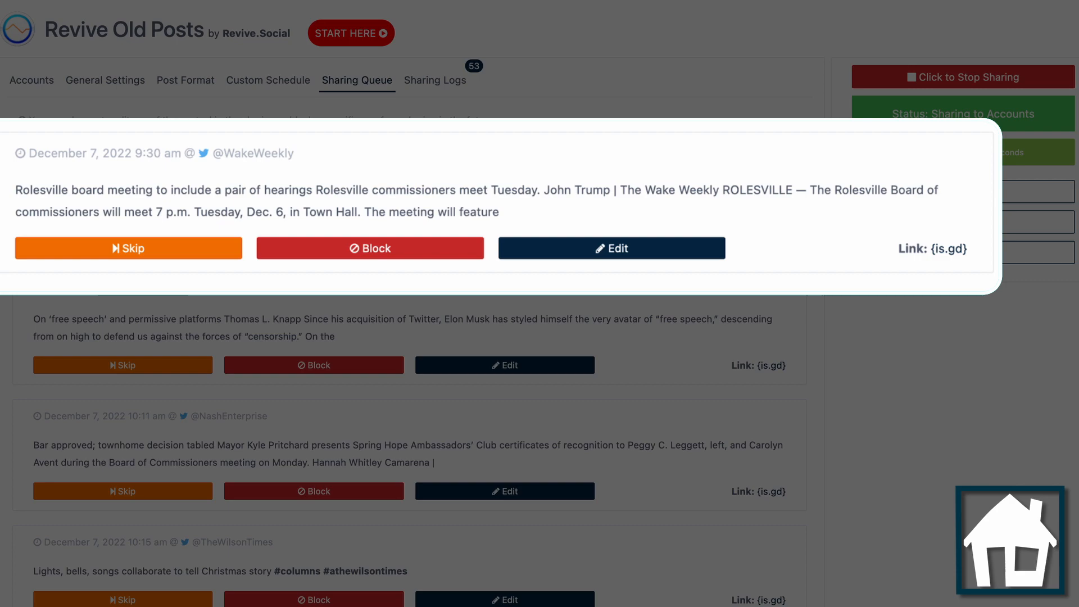
View the Sharing Logs listing successful Twitter and Facebook shares with timestamps
left_click(435, 80)
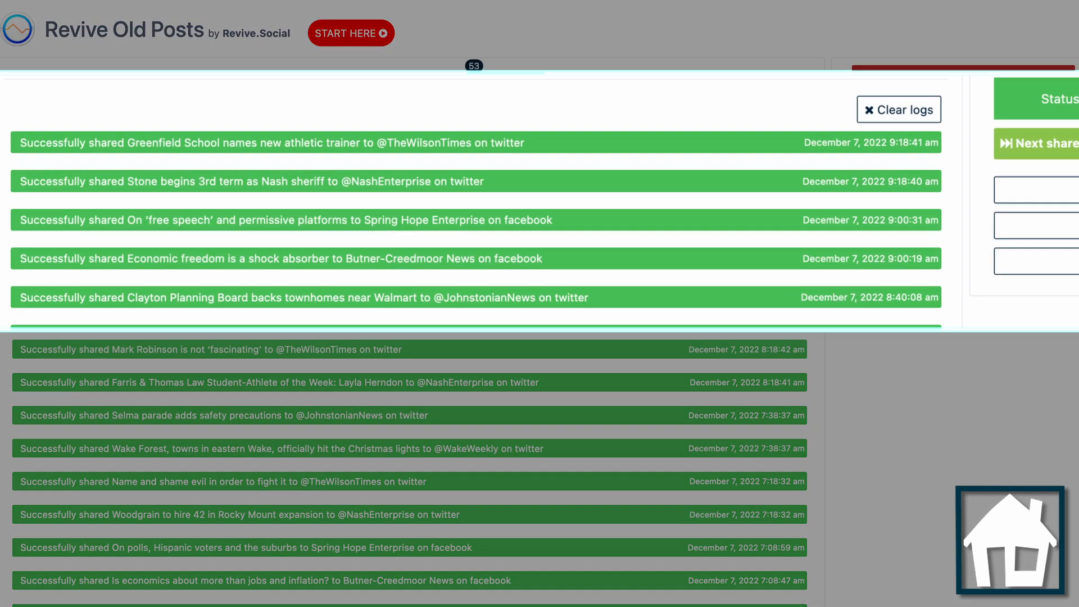